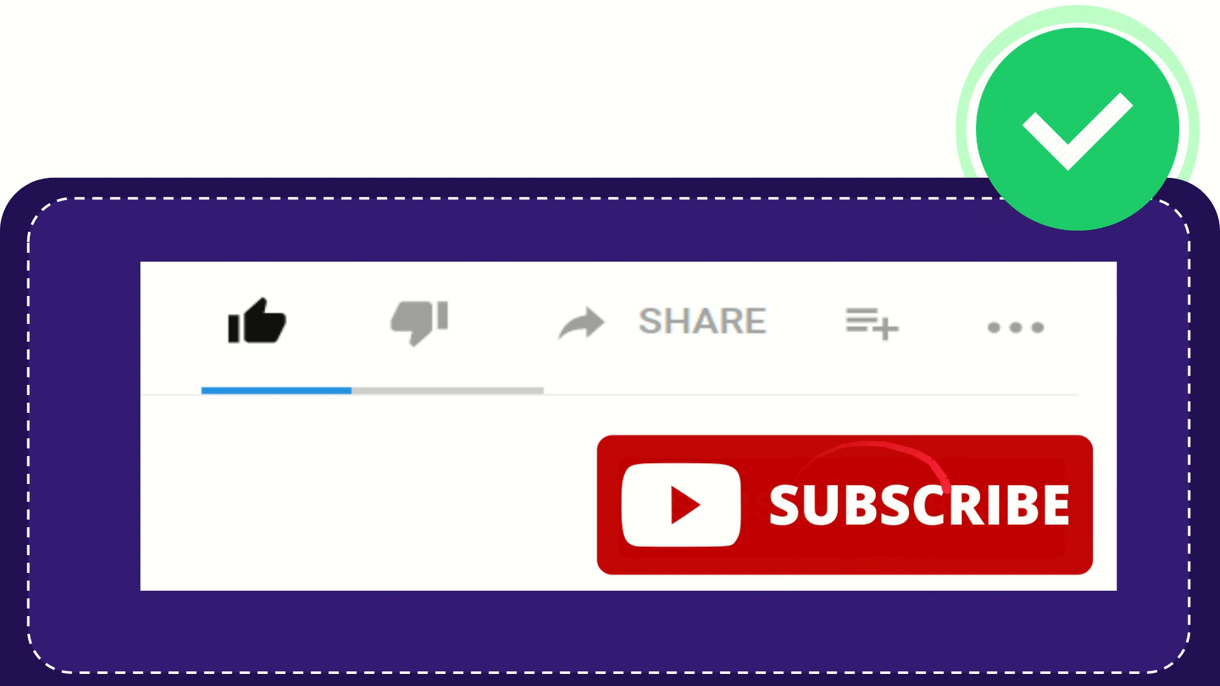
left_click(256, 323)
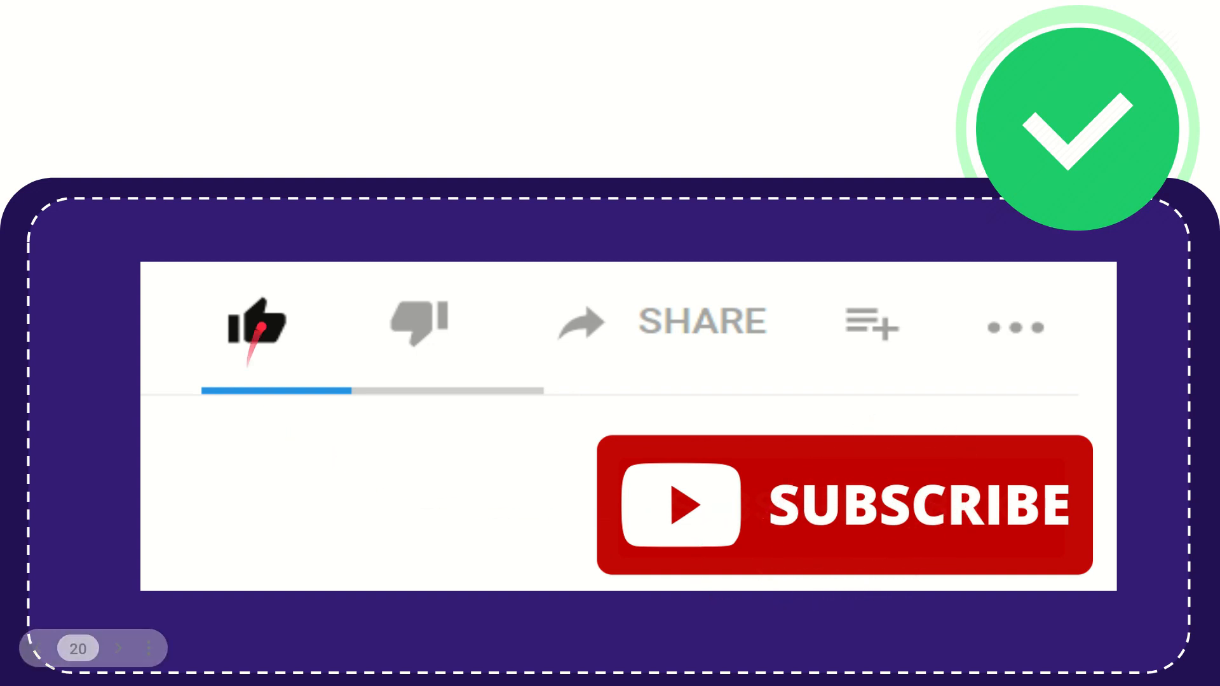